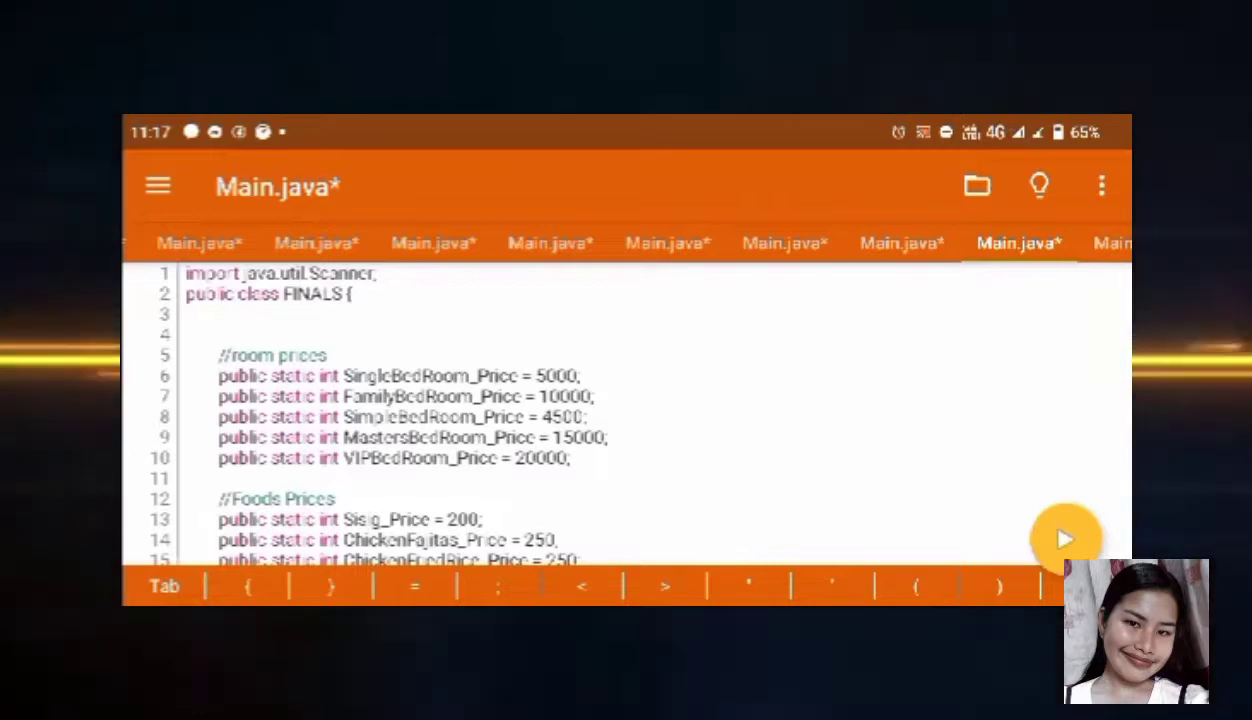
Step: Highlight the room price declarations and the declarations in the main method
double_click(267, 294)
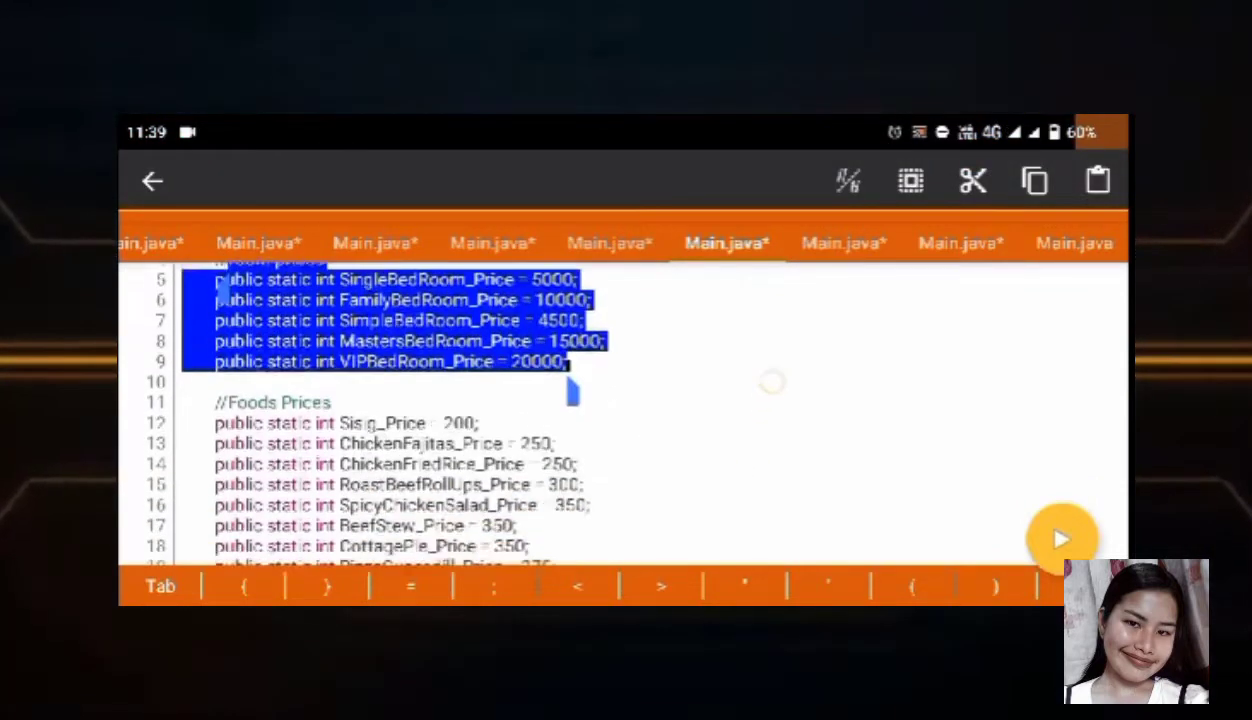
scroll(down, 3)
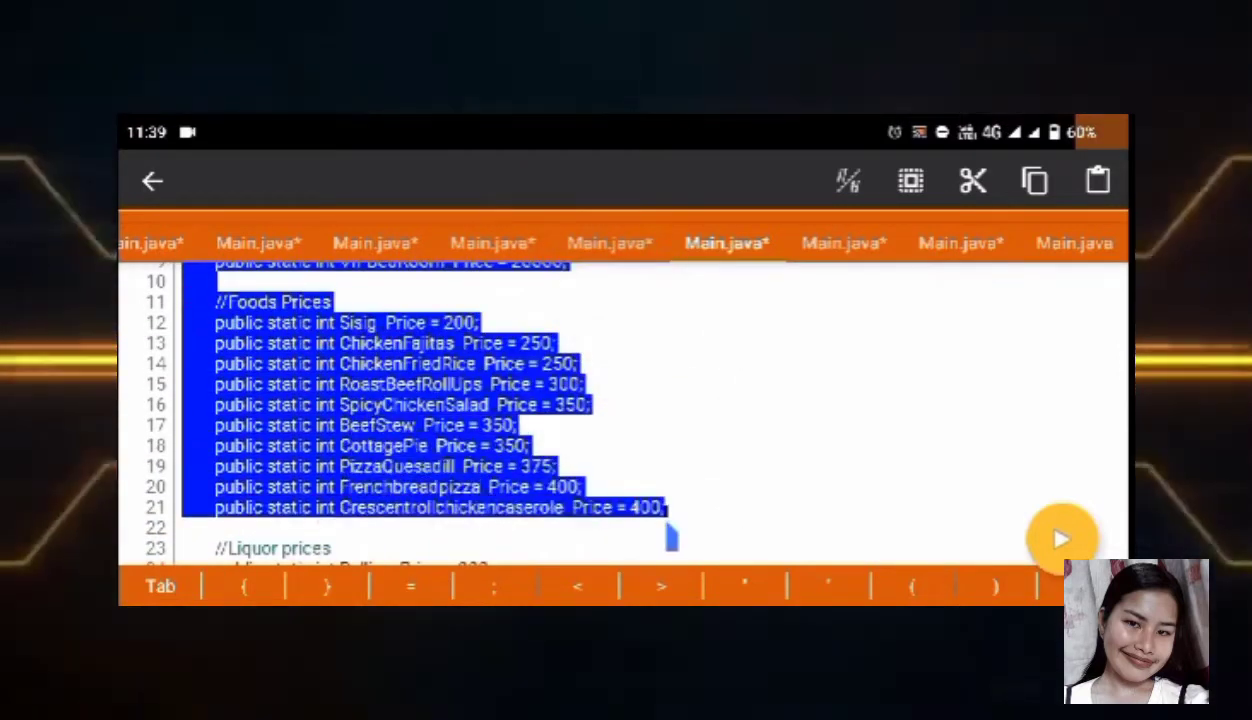
scroll(down, 3)
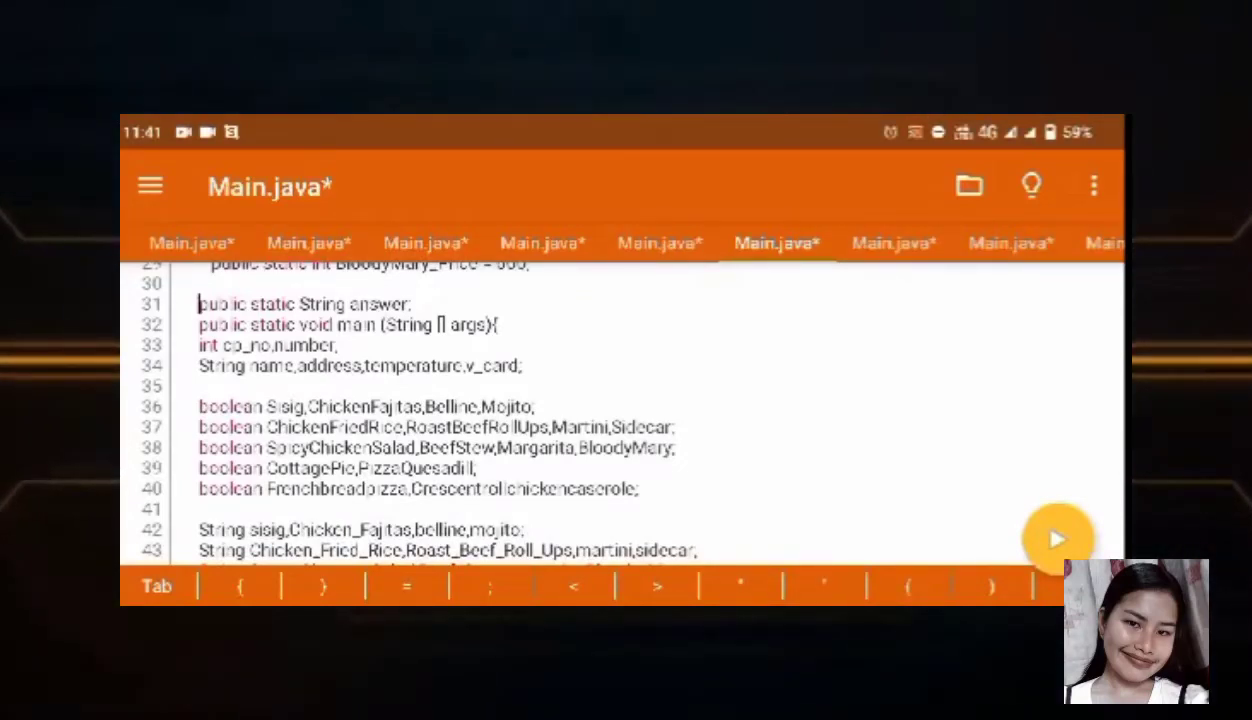
double_click(240, 304)
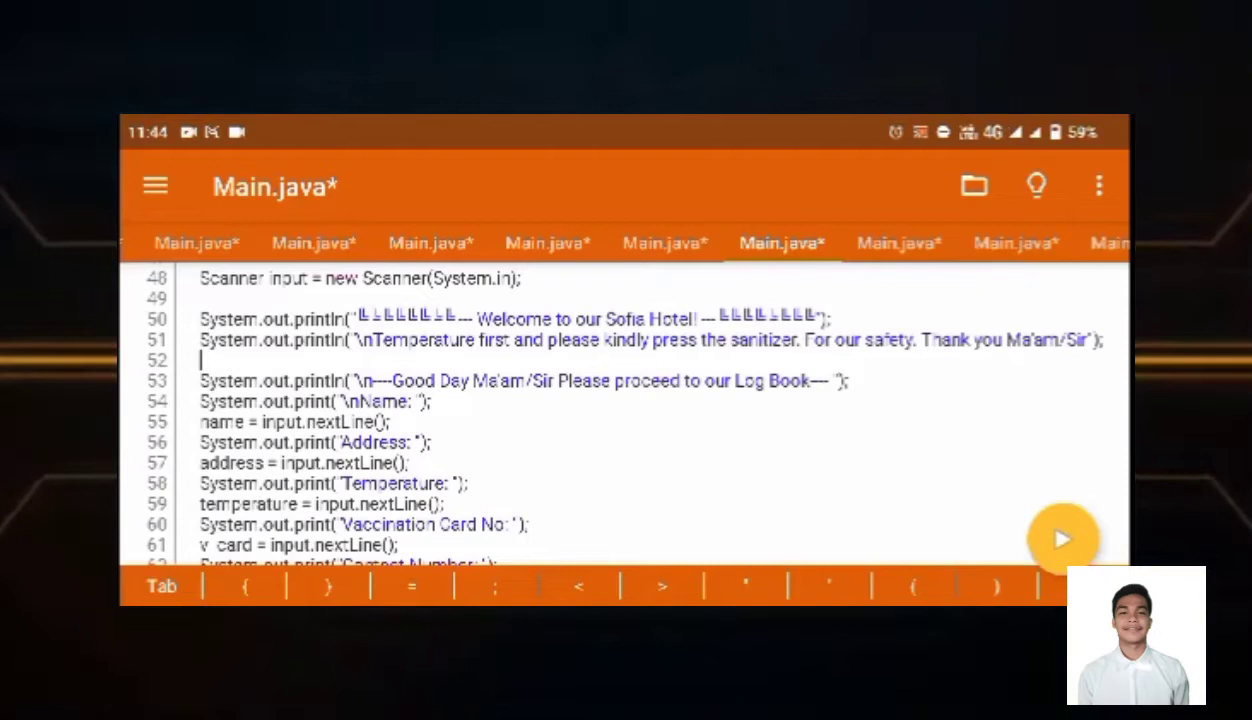
Step: Highlight the welcome and log book print statements and scroll through the code below
drag(200, 318, 435, 442)
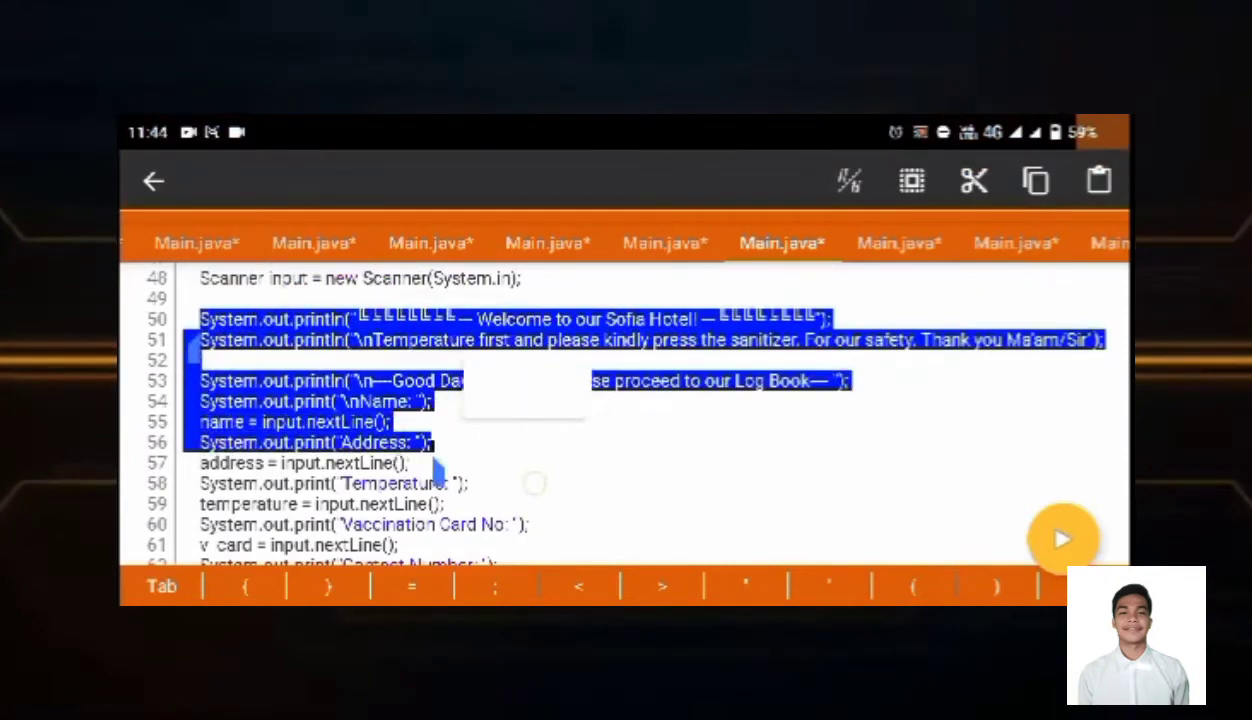
scroll(down, 3)
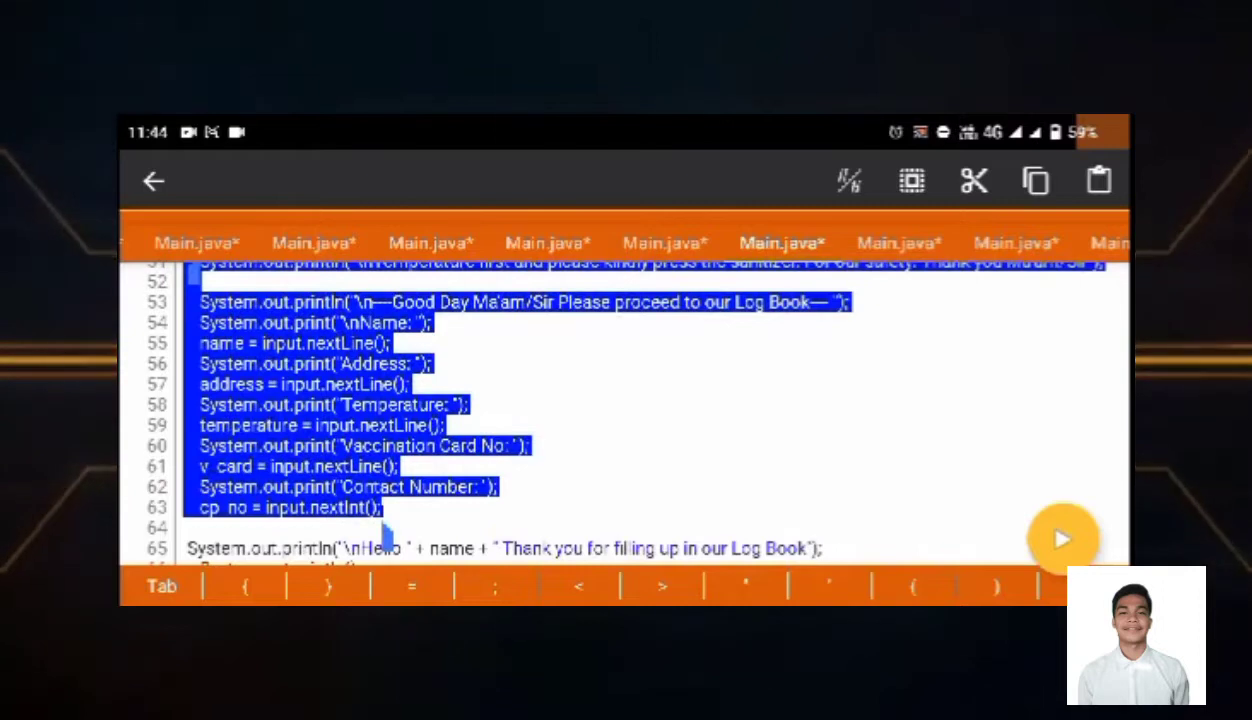
scroll(down, 3)
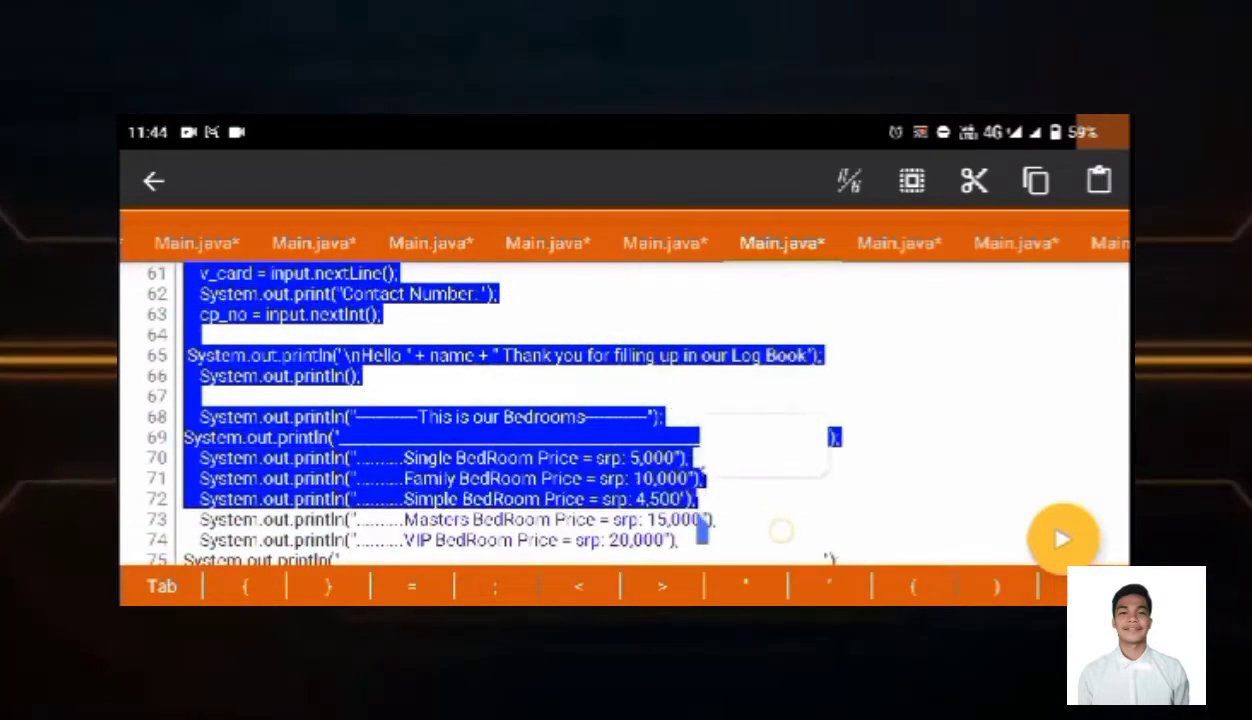
scroll(down, 3)
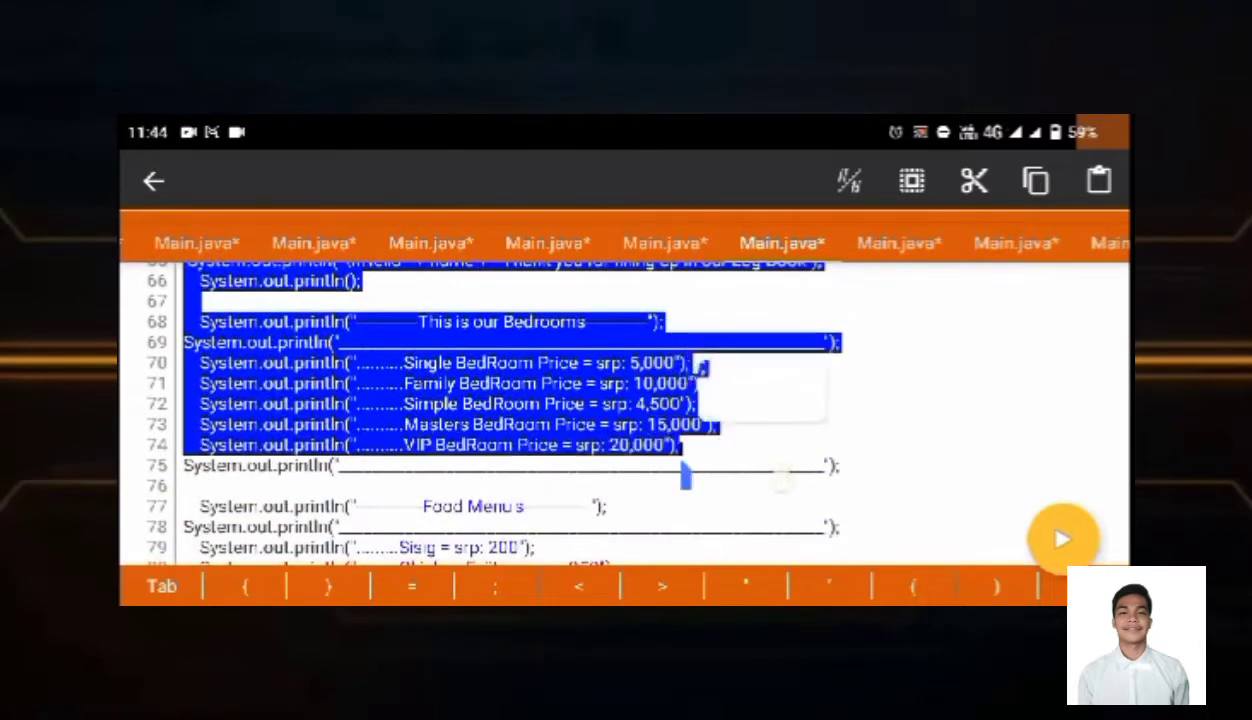
scroll(down, 3)
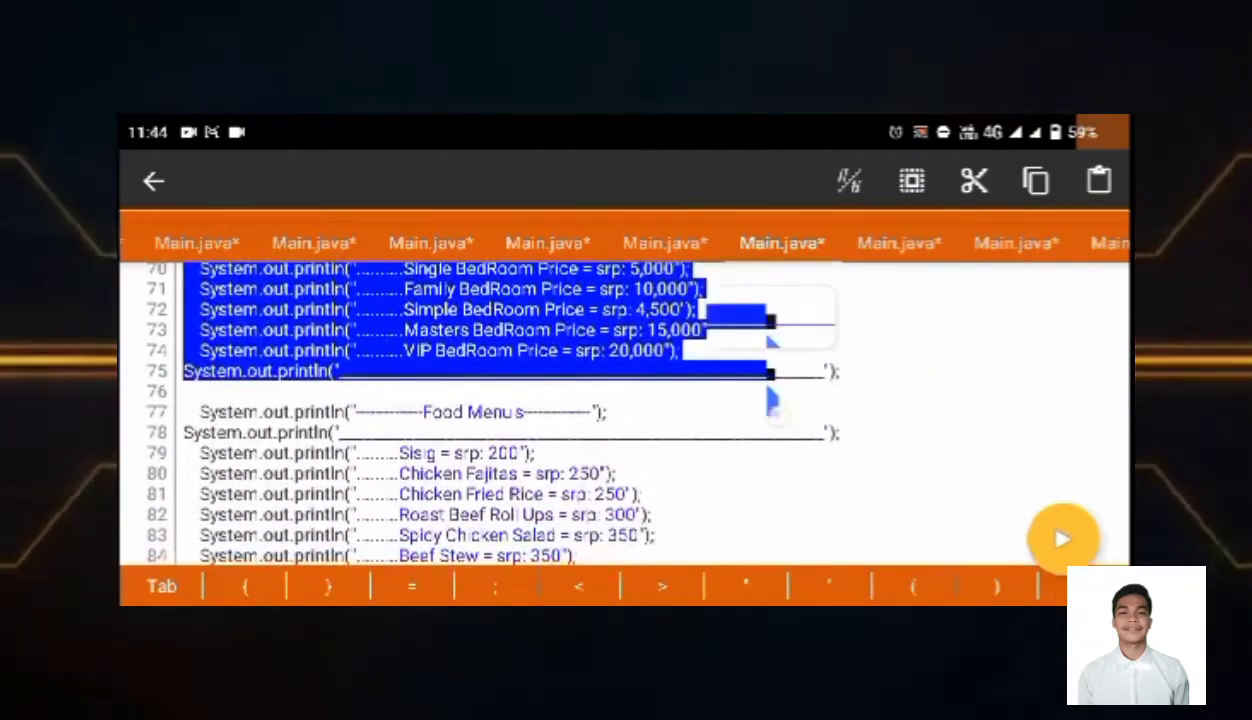
scroll(down, 3)
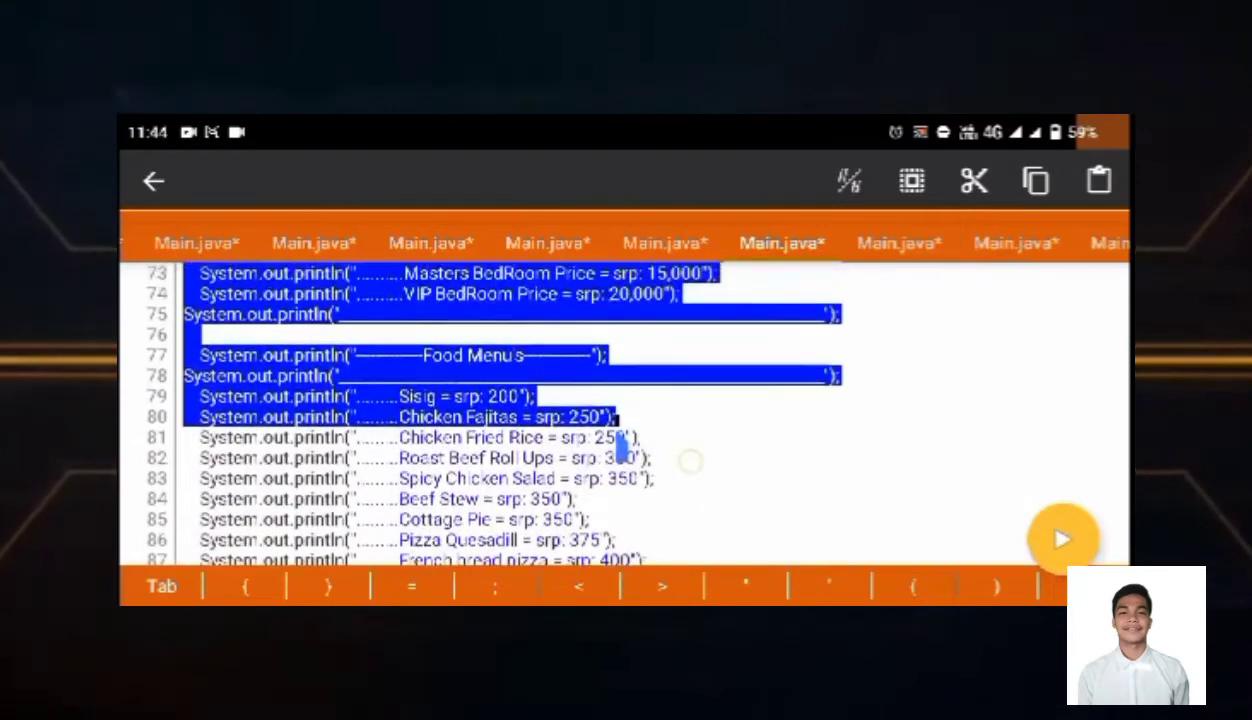
scroll(up, 3)
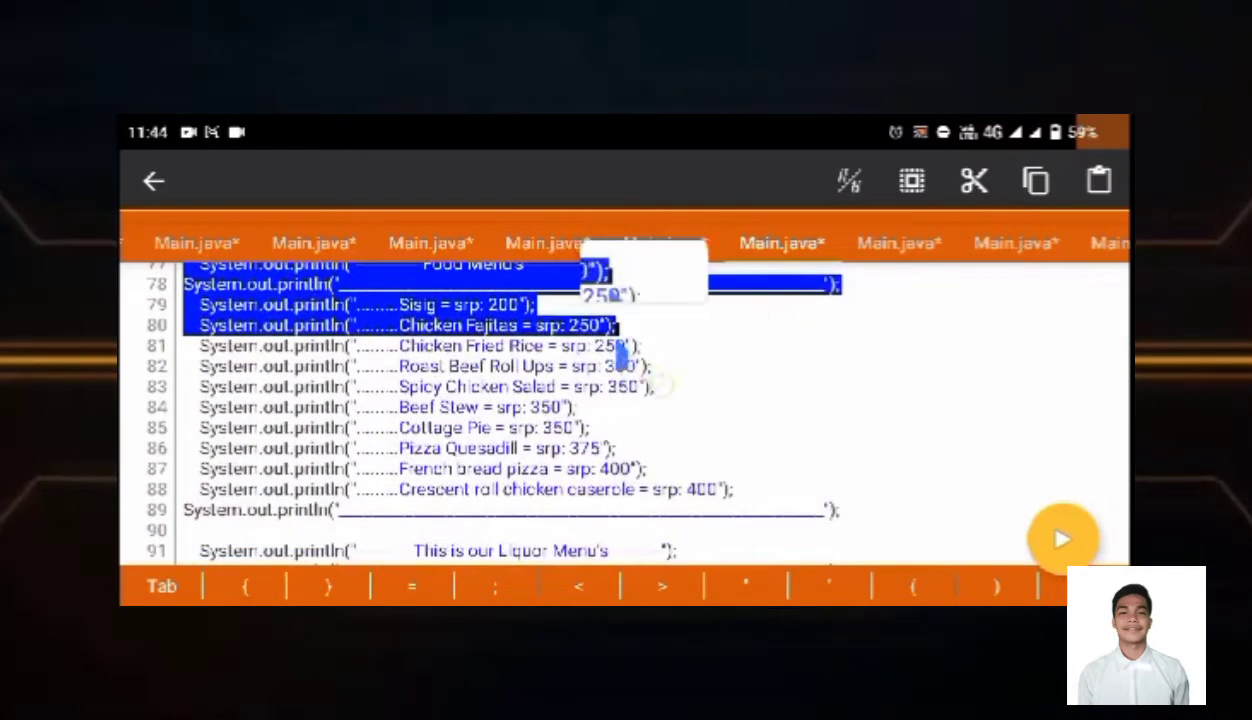
scroll(down, 3)
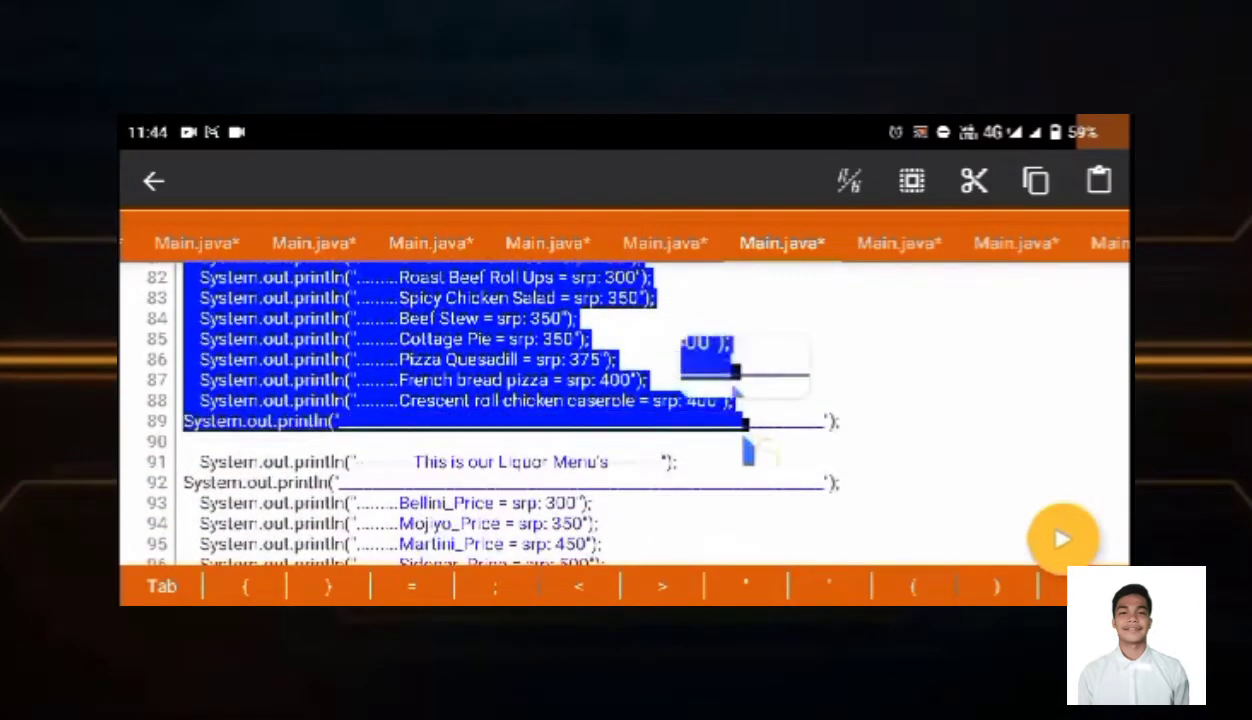
scroll(down, 3)
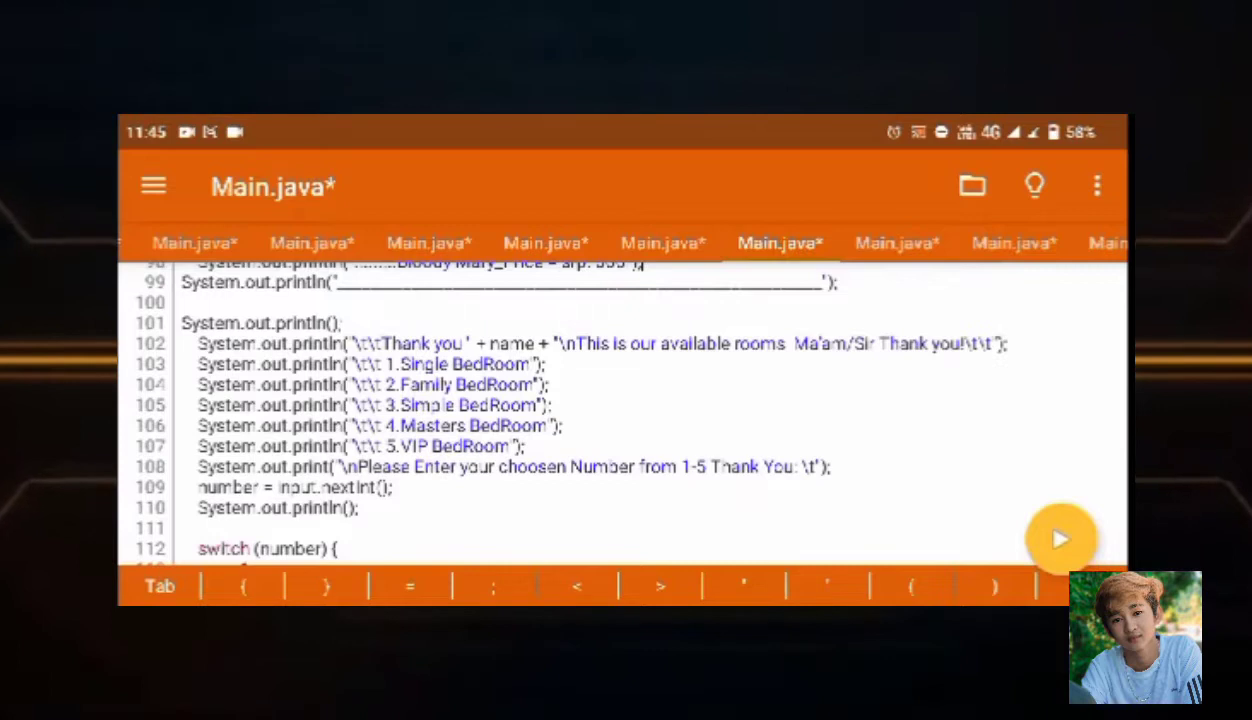
Step: Highlight the room choice menu, the first room case and the food yes/no answer code
double_click(210, 322)
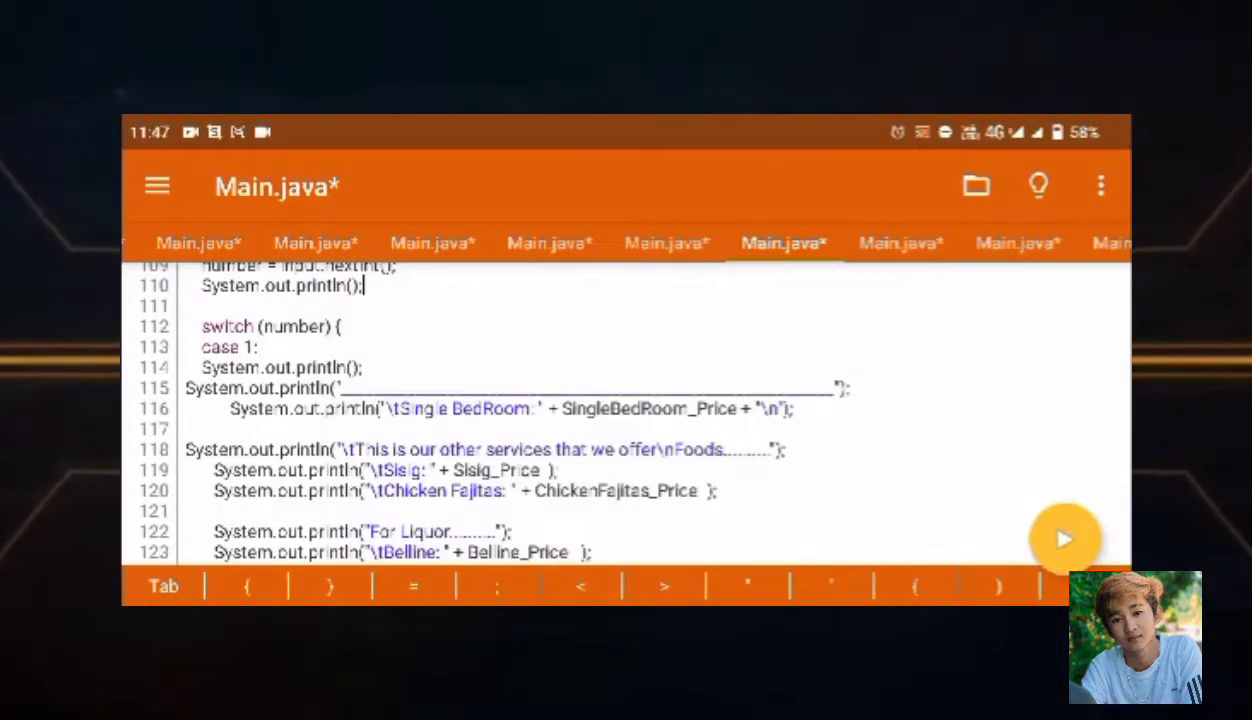
double_click(227, 326)
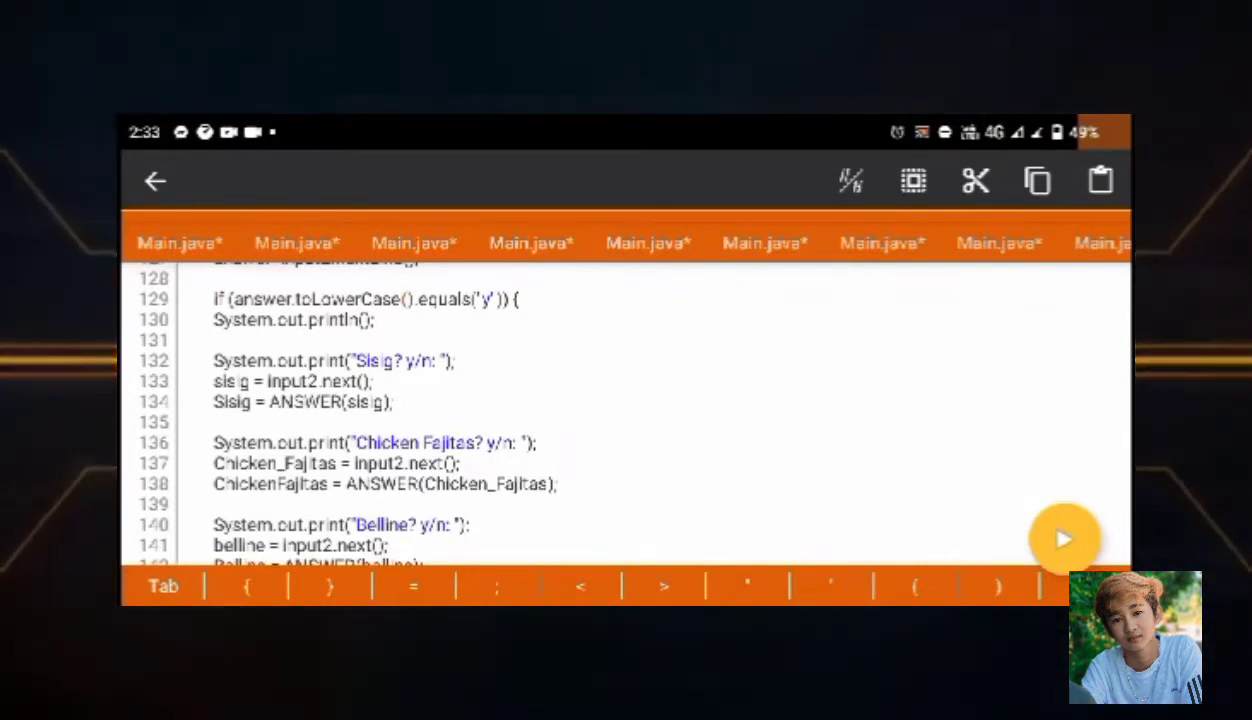
click(216, 299)
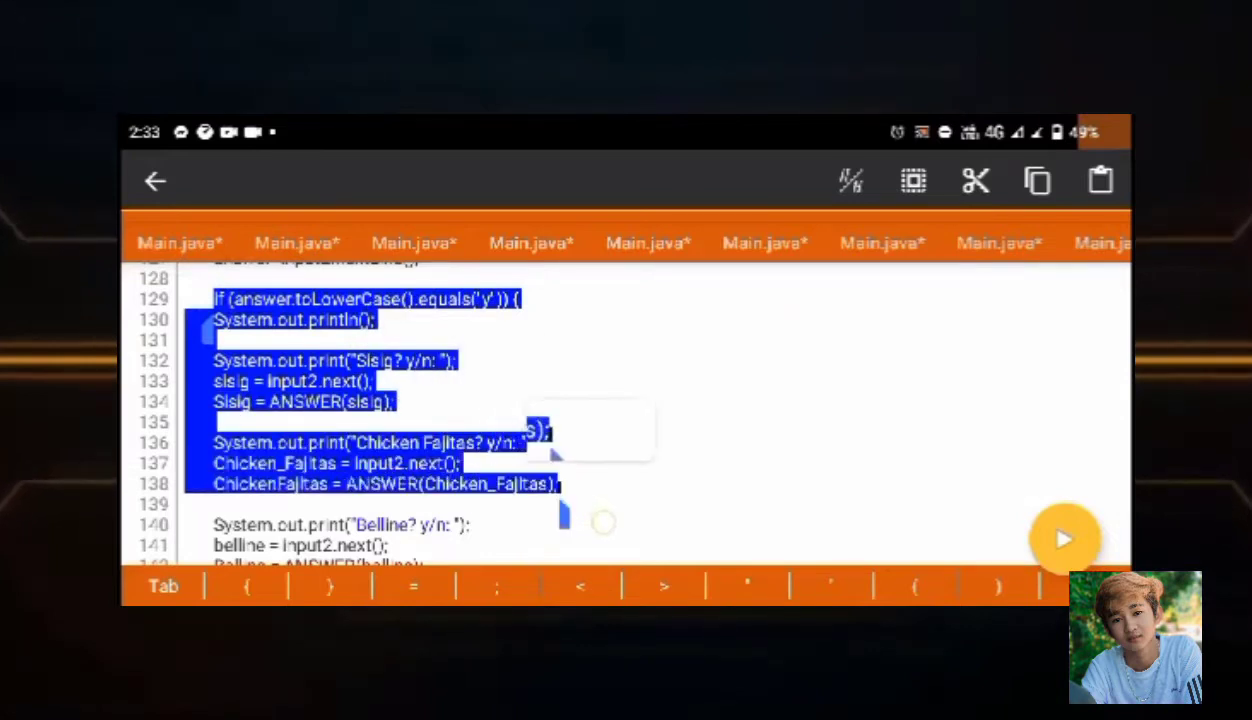
scroll(down, 3)
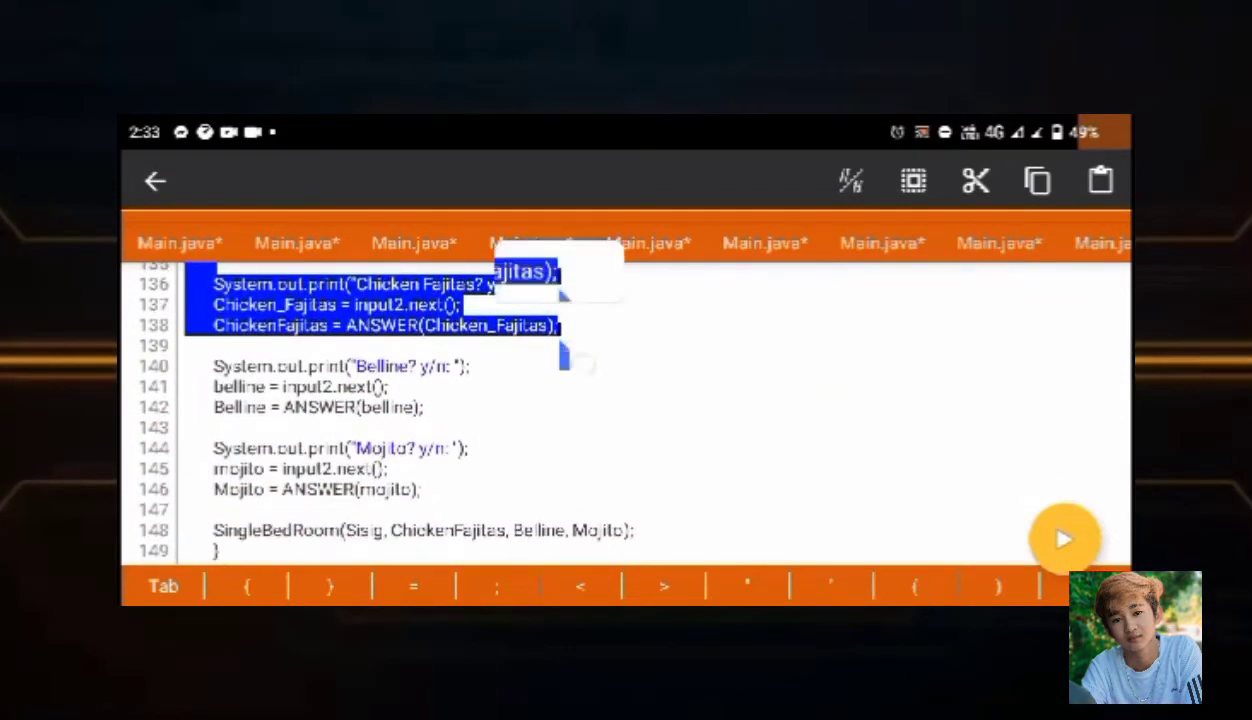
scroll(down, 3)
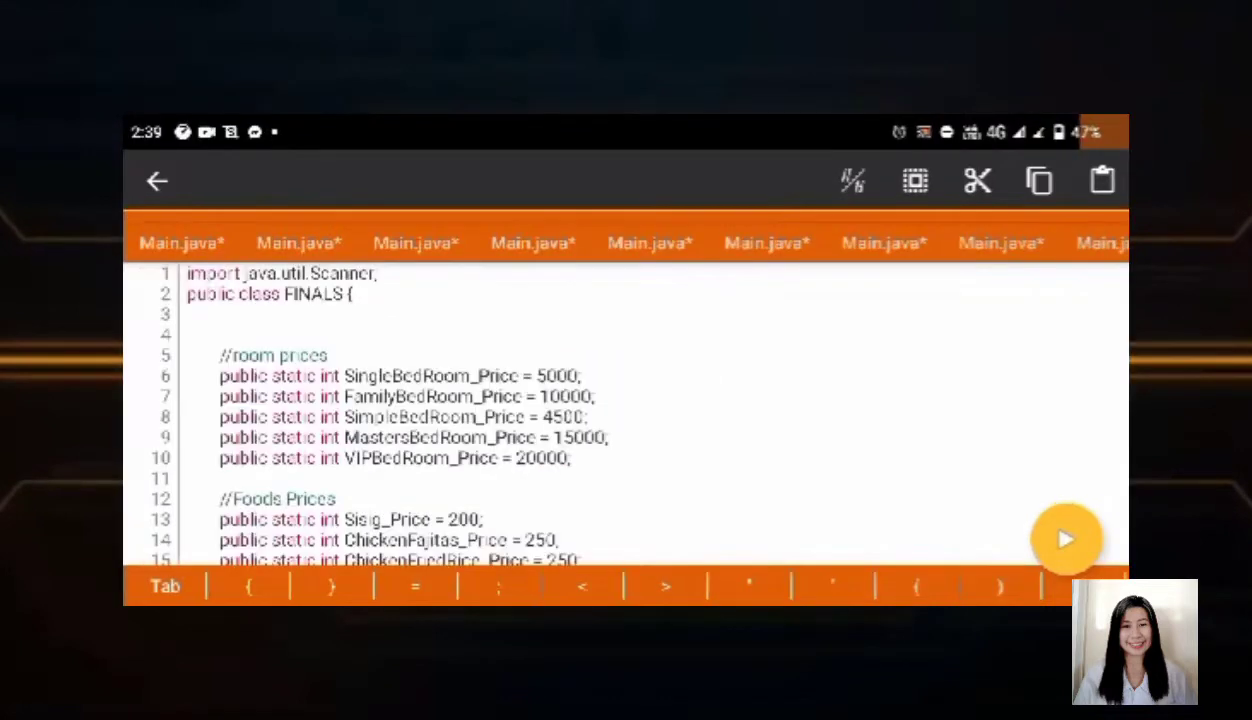
Step: Revisit the price constants, then run the program and scroll the Sofia Hotel console output
double_click(280, 273)
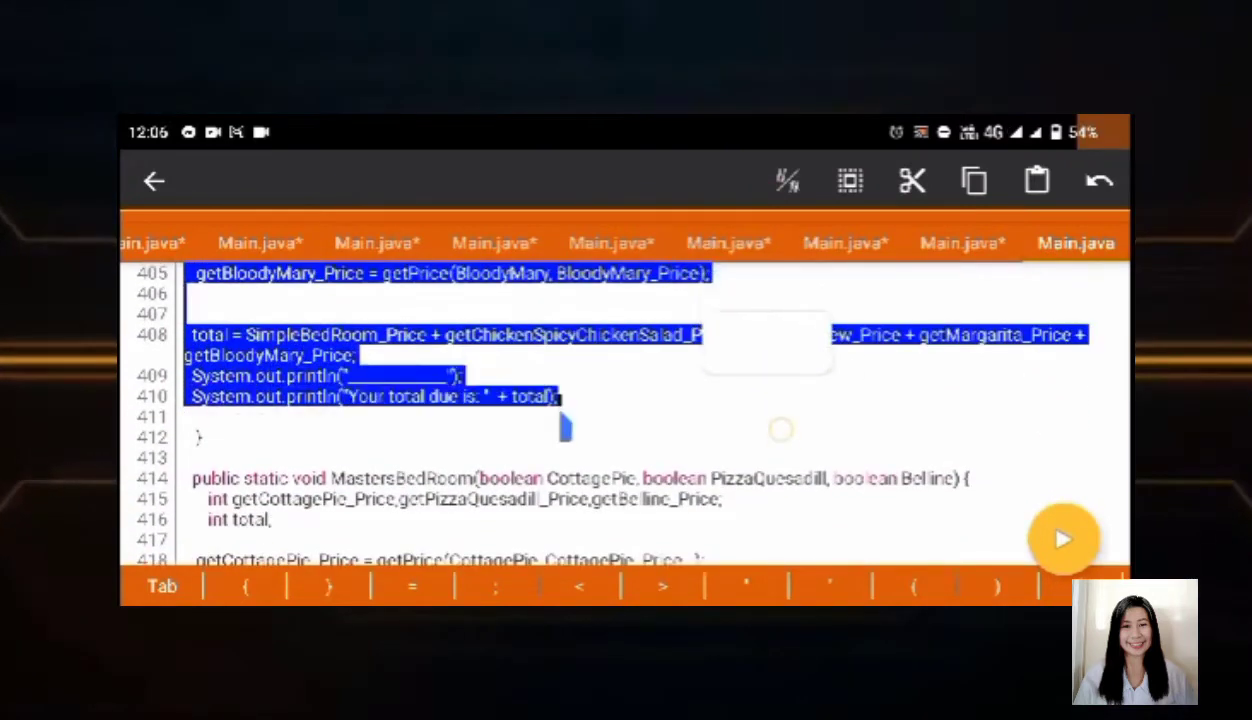
click(1063, 539)
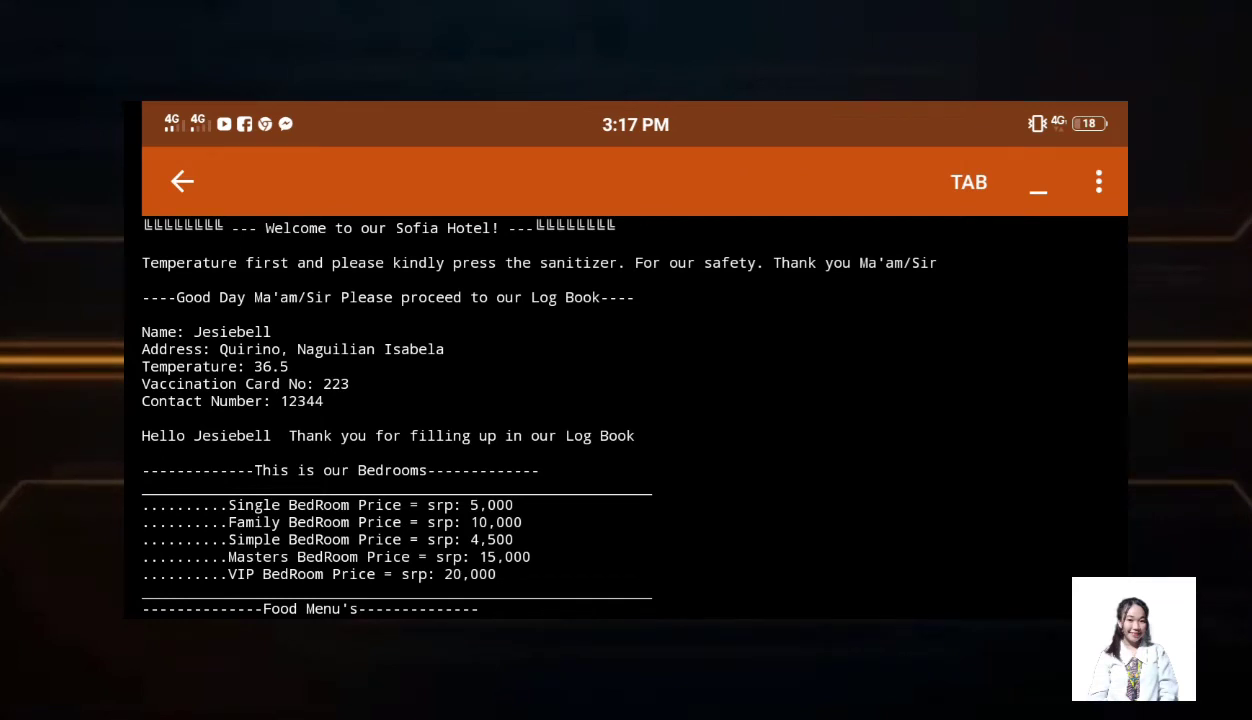
scroll(down, 3)
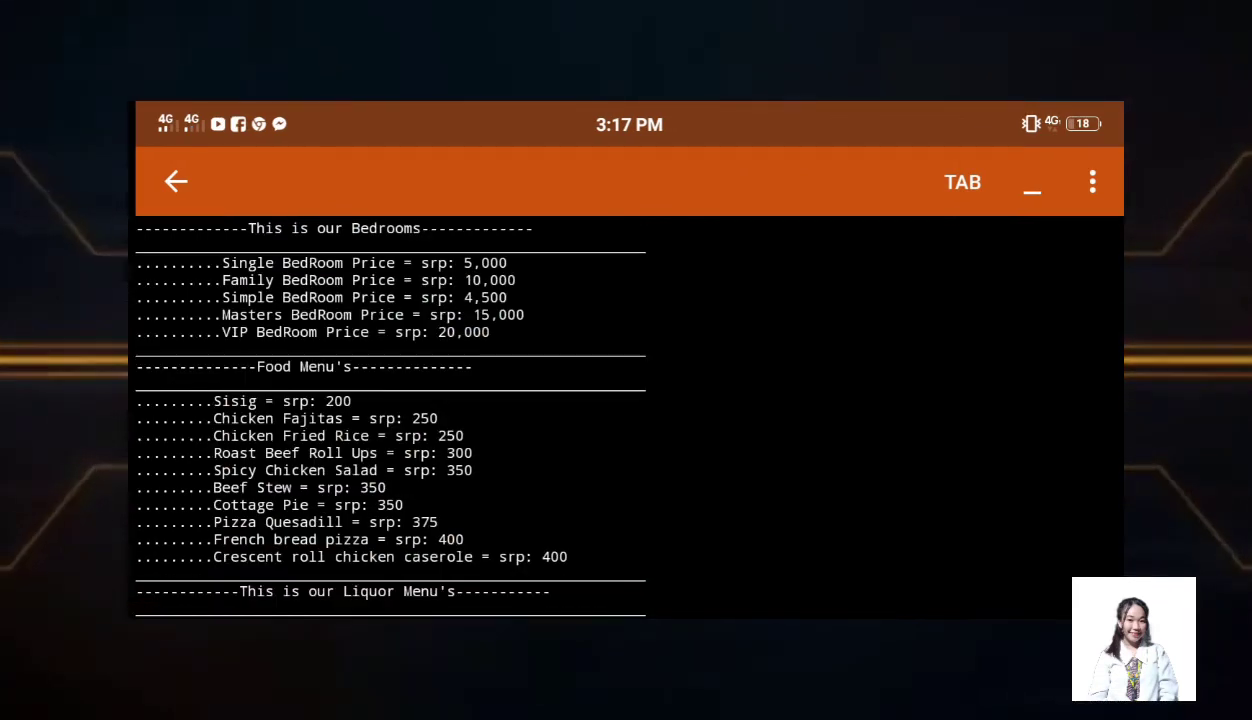